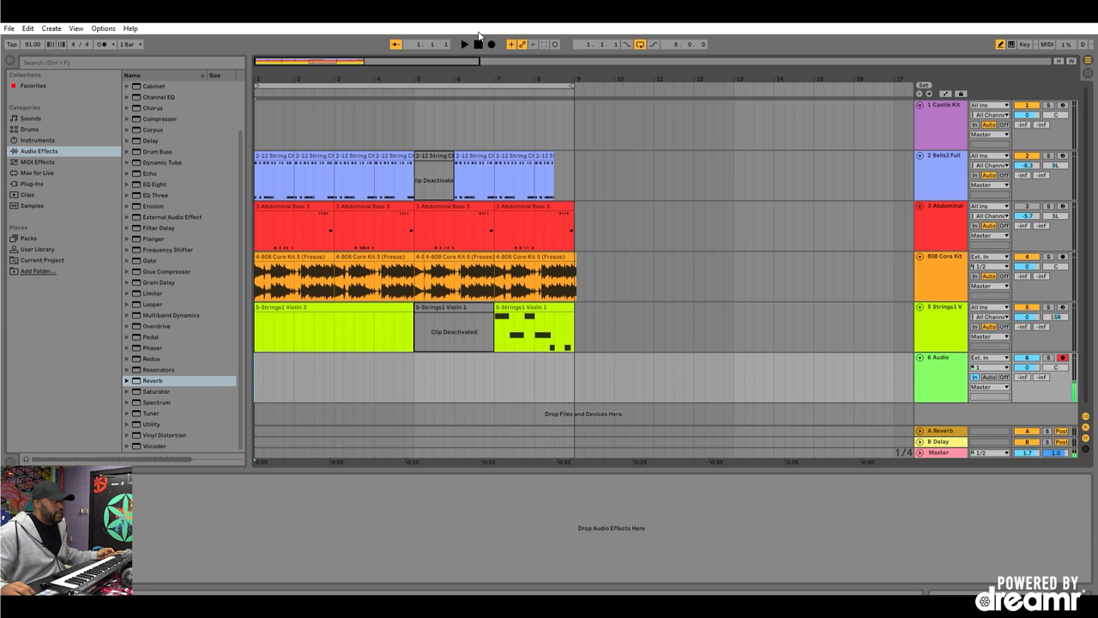
Enable Arrangement Record so the armed Audio track is ready for a vocal take.
{"action": "left_click", "coordinate": [463, 45]}
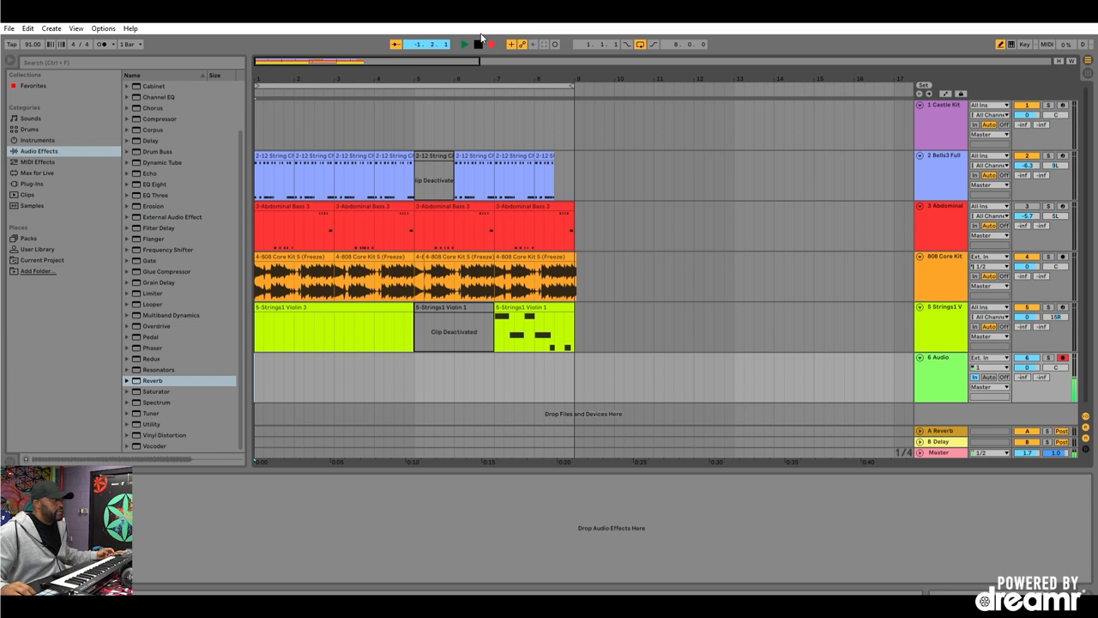
Record the sung vocal take onto the Audio track, stopping once the part is captured.
{"action": "left_click", "coordinate": [489, 45]}
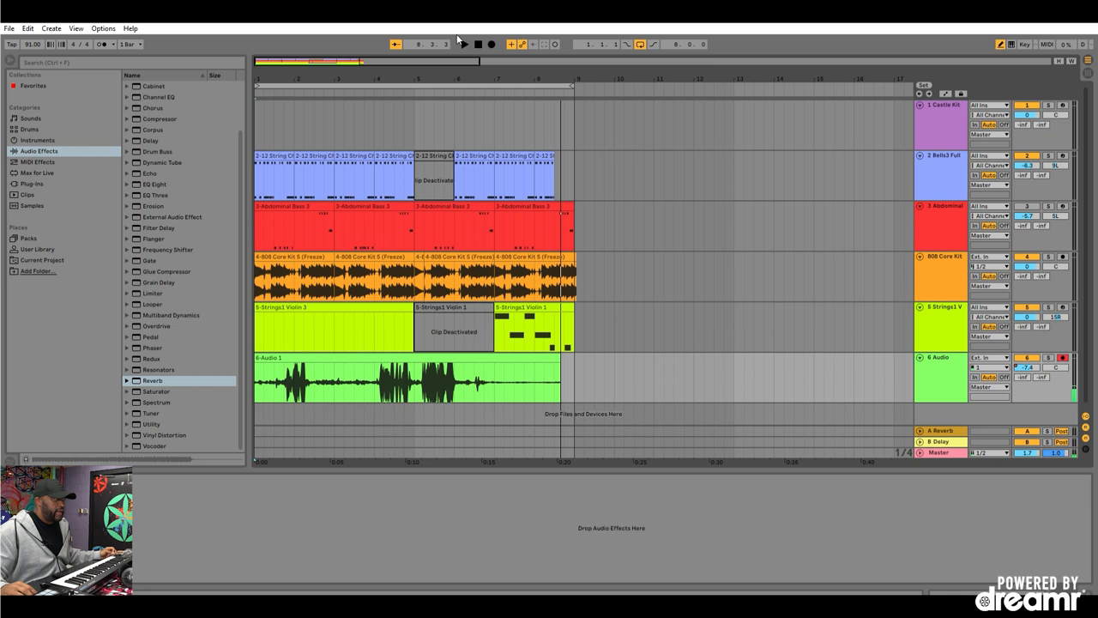
{"action": "left_click", "coordinate": [461, 45]}
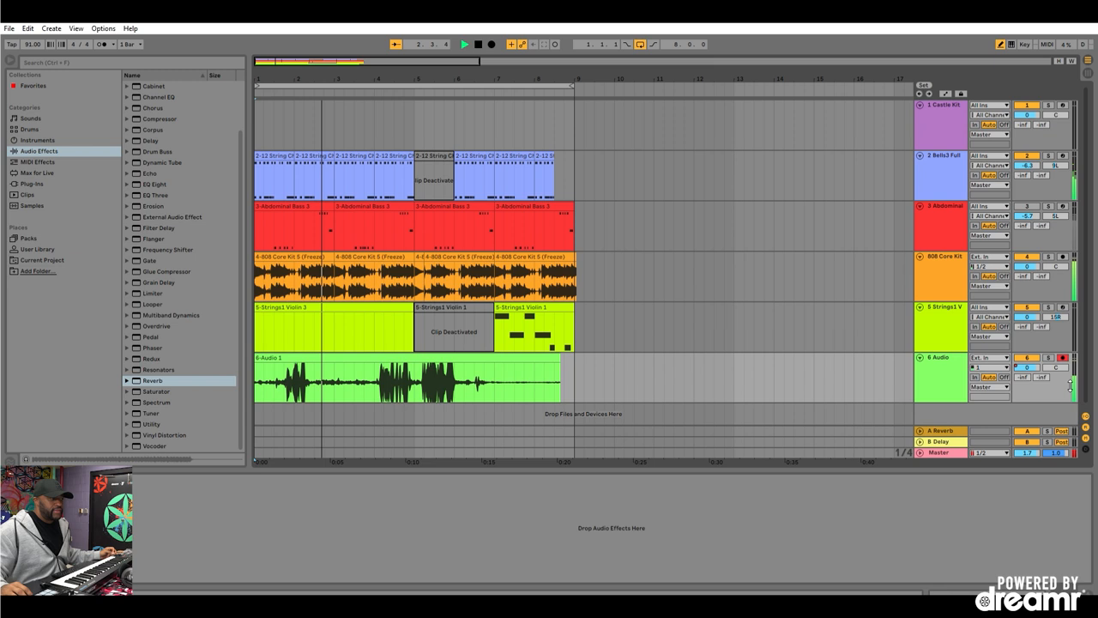